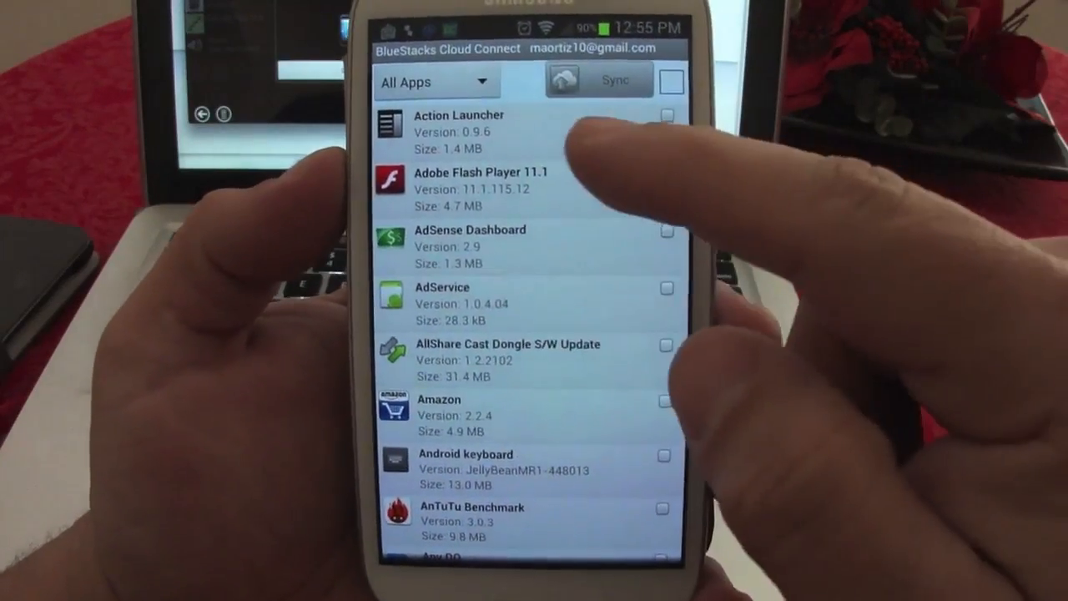
- Tick Rayman Jungle Run and redbox in the Cloud Connect All Apps list
{"action": "scroll", "scroll_direction": "down", "scroll_amount": 3}
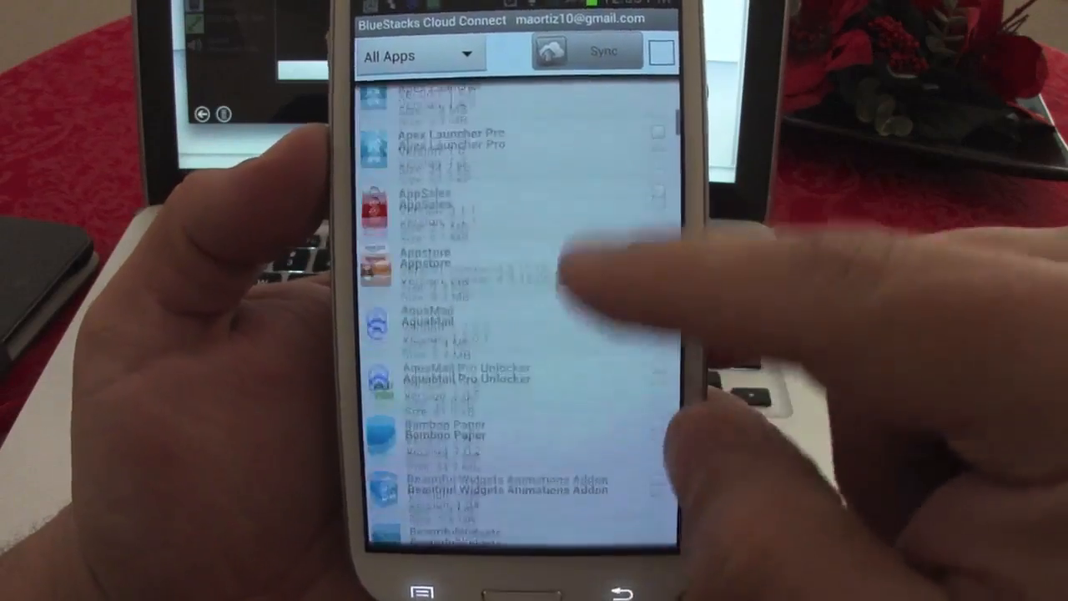
{"action": "scroll", "scroll_direction": "down", "scroll_amount": 3}
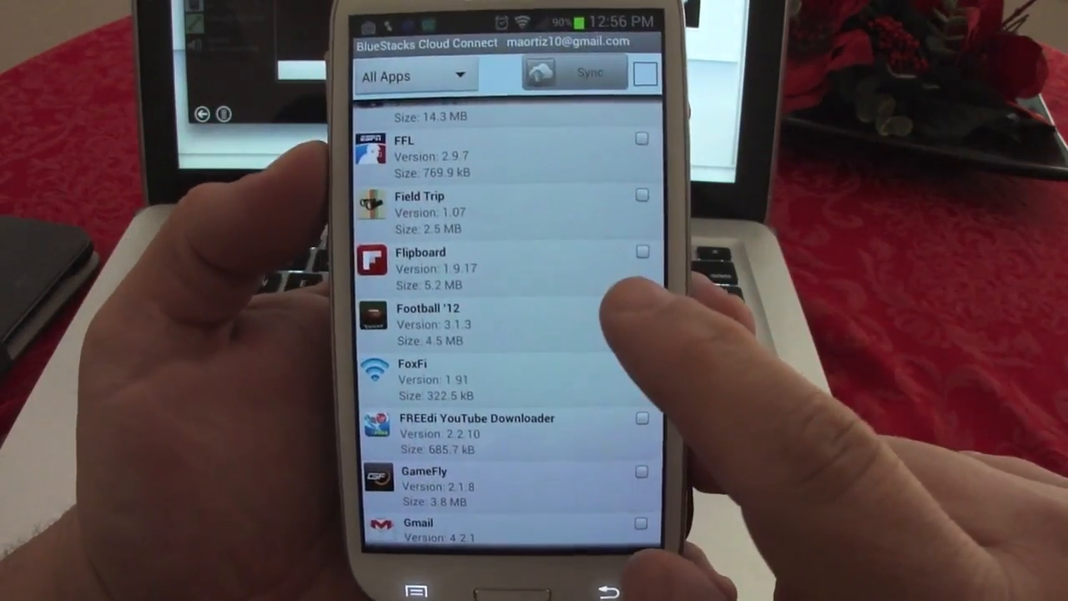
{"action": "left_click", "coordinate": [642, 317]}
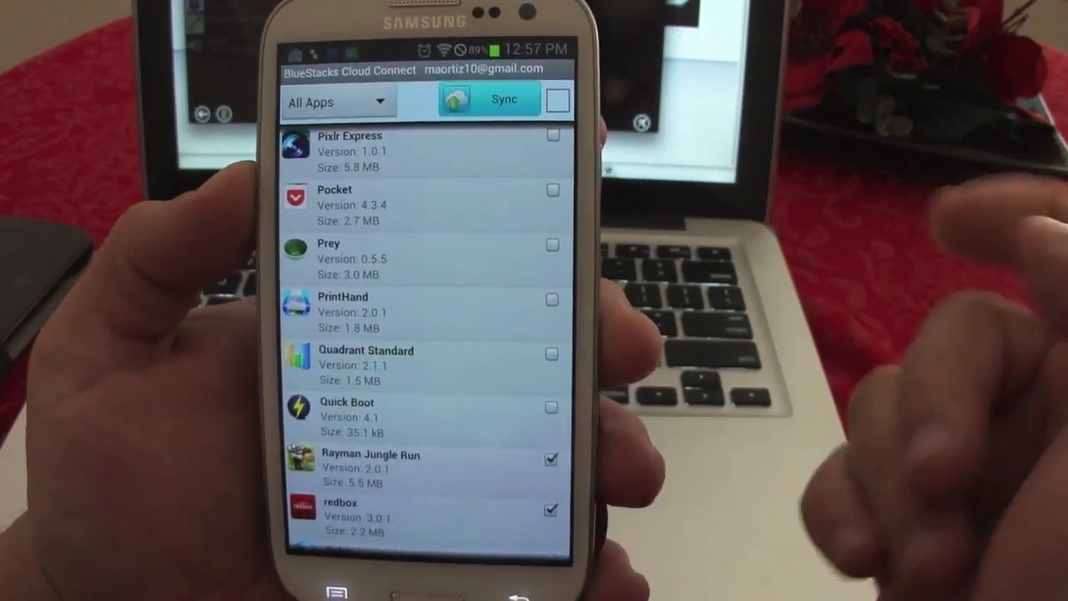
{"action": "scroll", "scroll_direction": "up", "scroll_amount": 3}
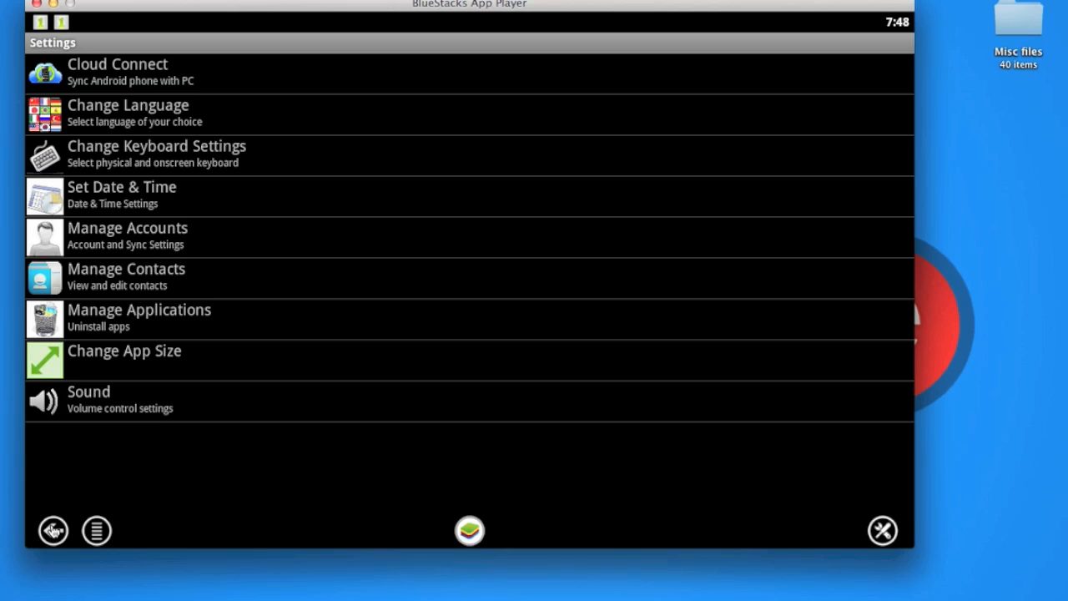
{"action": "mouse_move", "coordinate": [190, 244]}
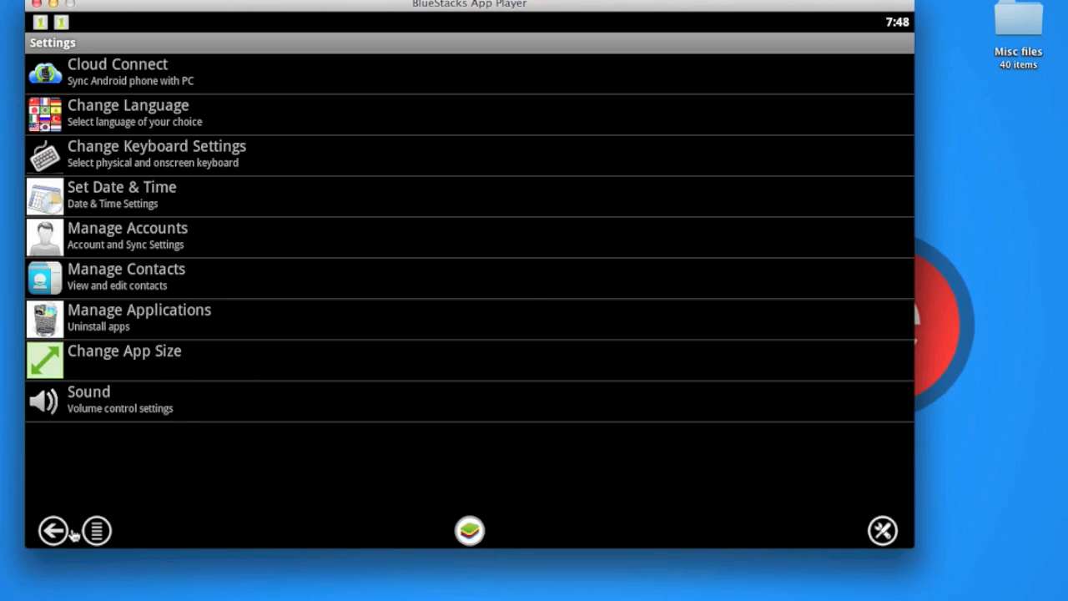
- Go back from Settings to the My Apps home screen
{"action": "left_click", "coordinate": [53, 531]}
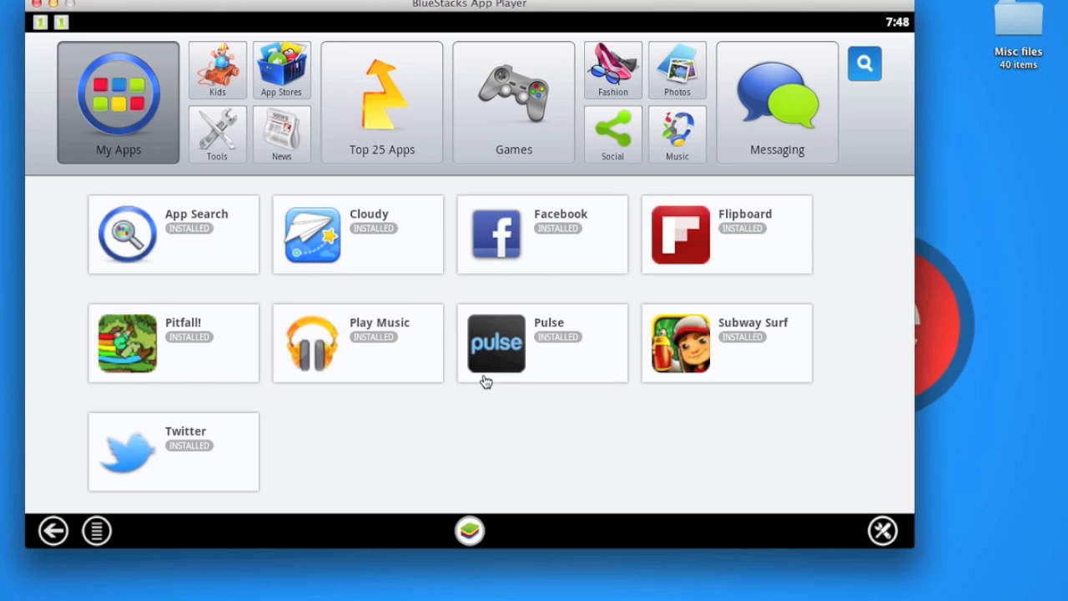
{"action": "mouse_move", "coordinate": [336, 440]}
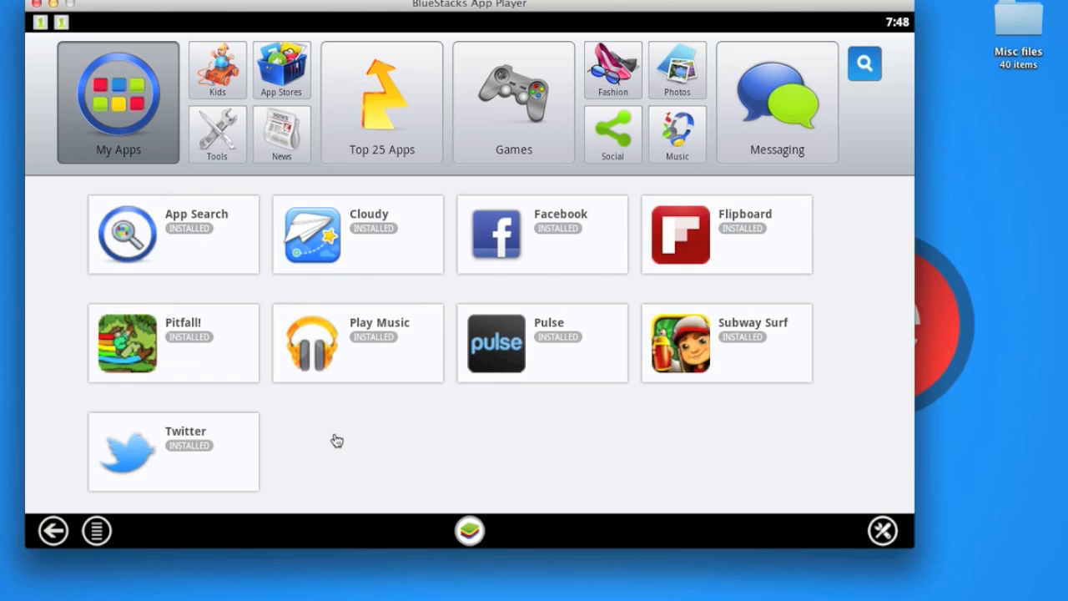
{"action": "mouse_move", "coordinate": [414, 368]}
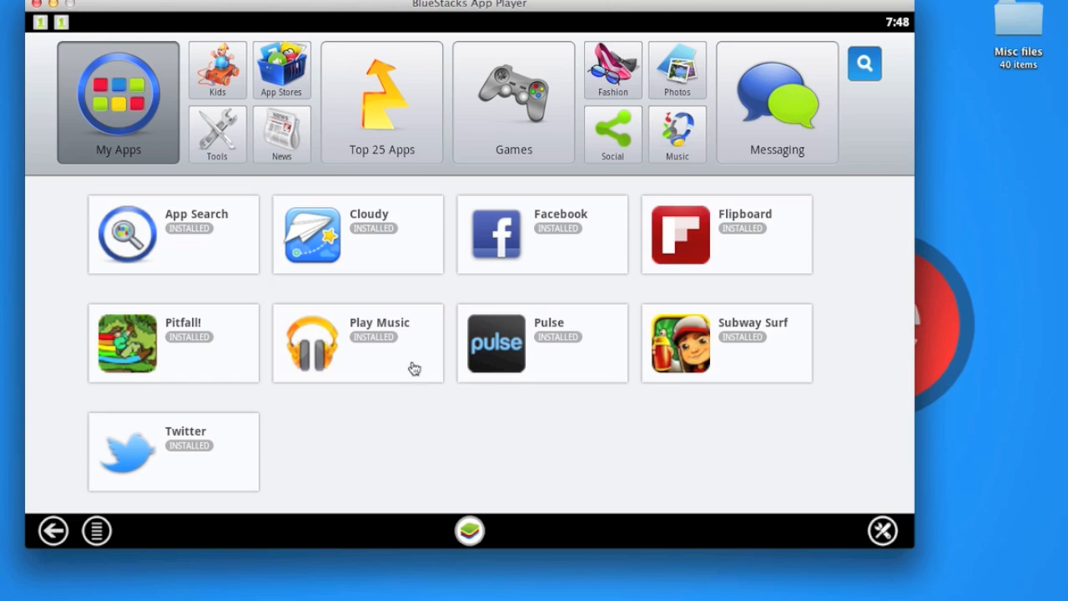
{"action": "mouse_move", "coordinate": [421, 266]}
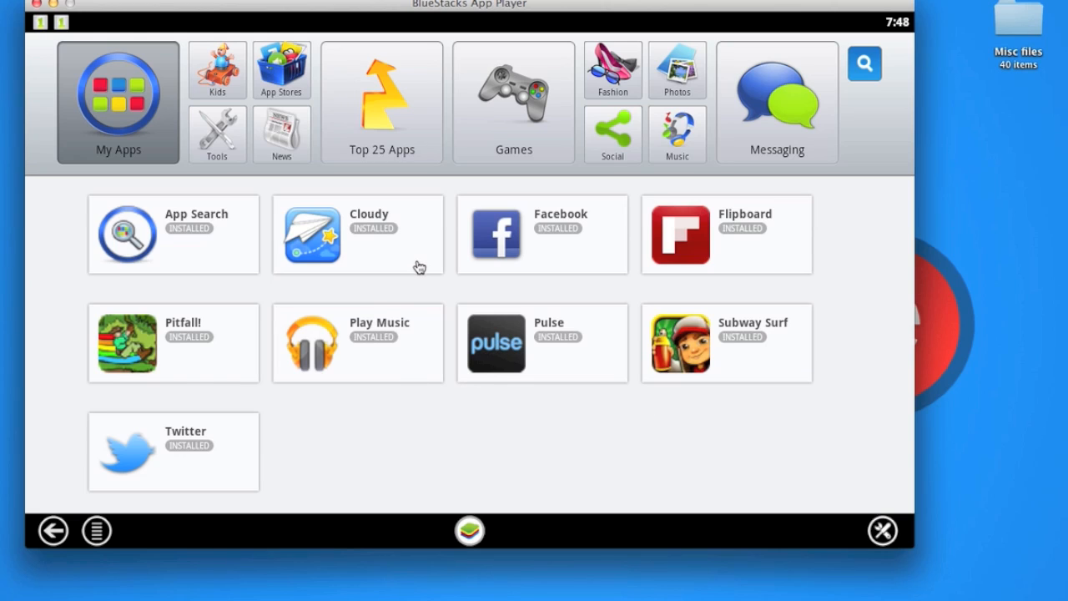
{"action": "mouse_move", "coordinate": [335, 465]}
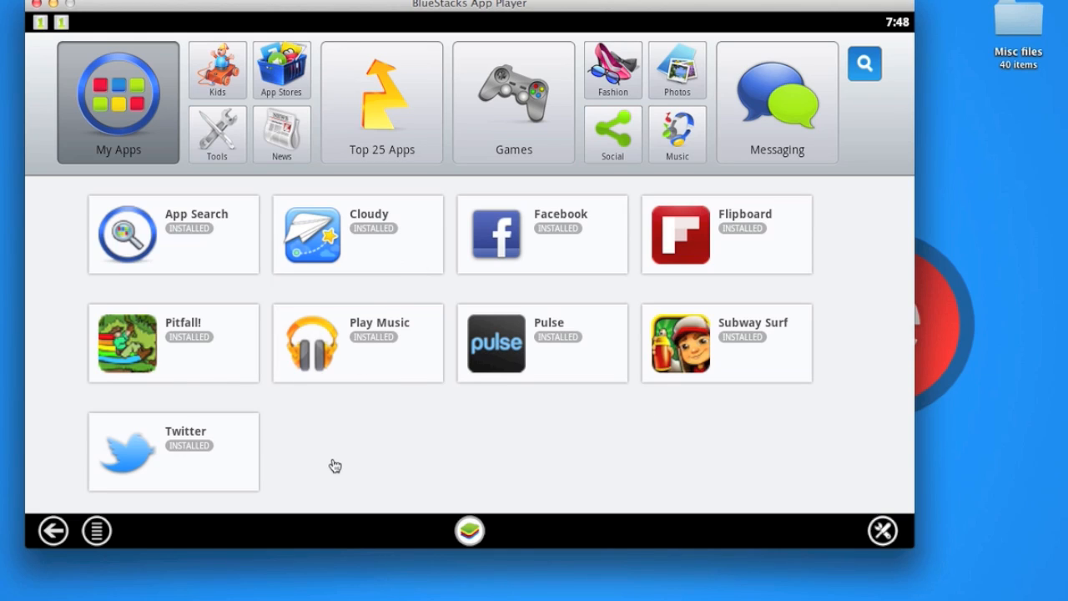
{"action": "mouse_move", "coordinate": [589, 399]}
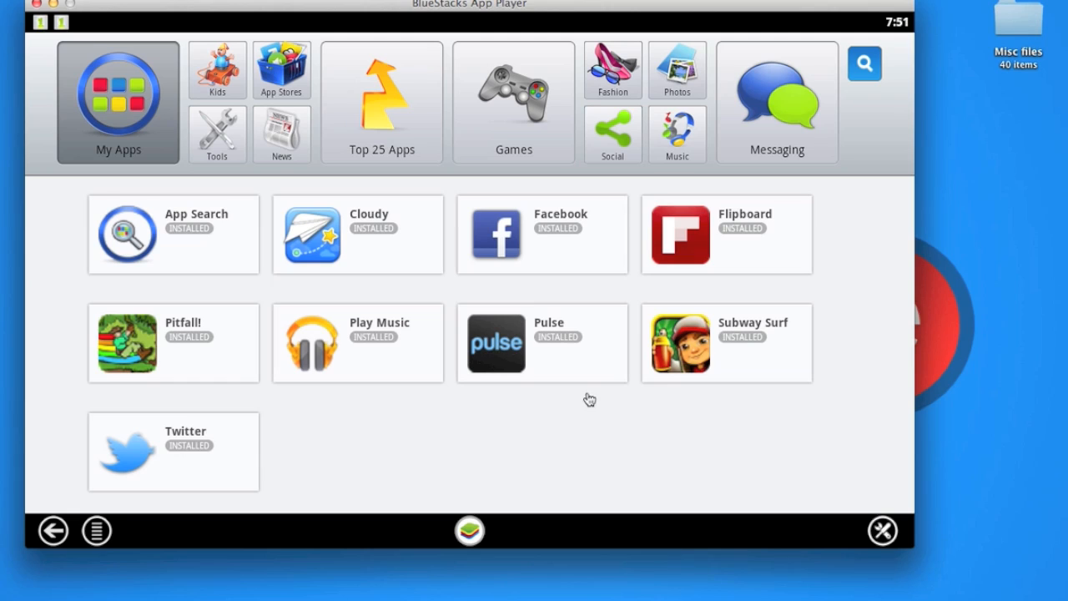
{"action": "mouse_move", "coordinate": [499, 354]}
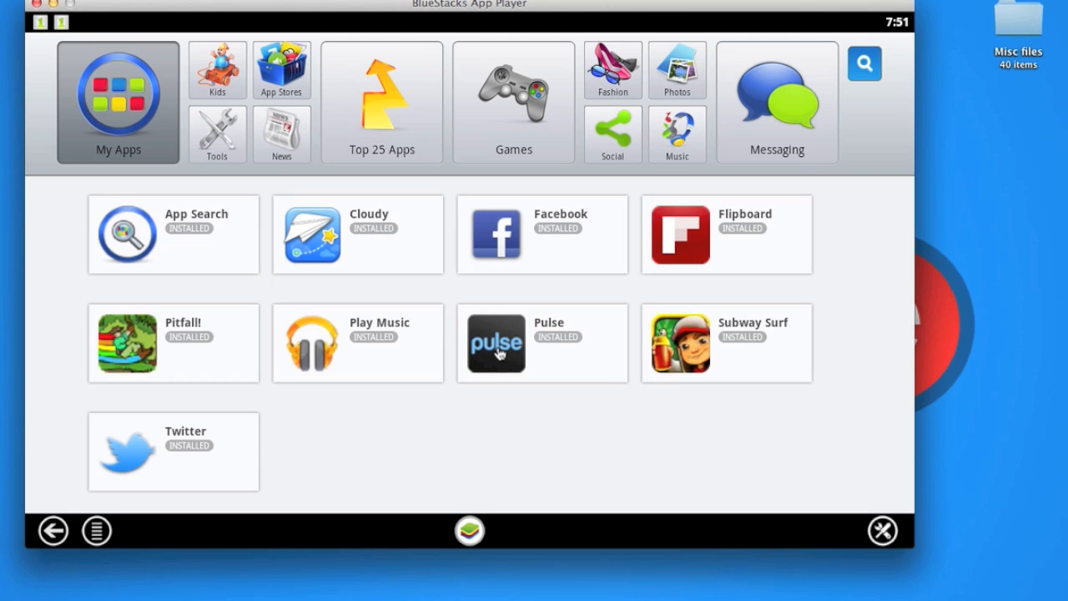
- Launch Pulse and scroll through the New Yorker and Fail Blog story rows
{"action": "left_click", "coordinate": [496, 343]}
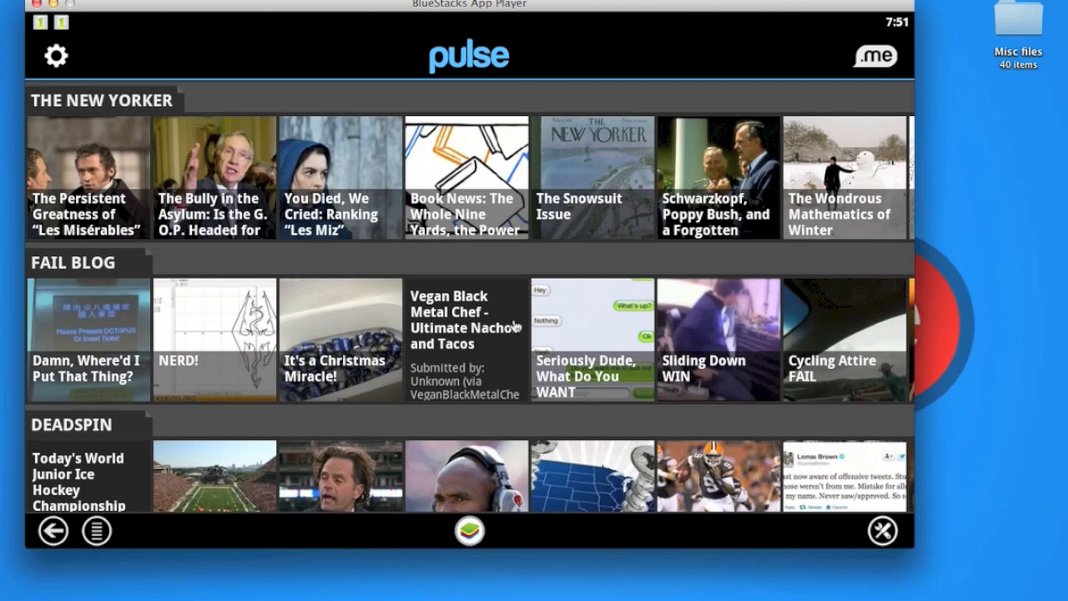
{"action": "scroll", "scroll_direction": "down", "scroll_amount": 3}
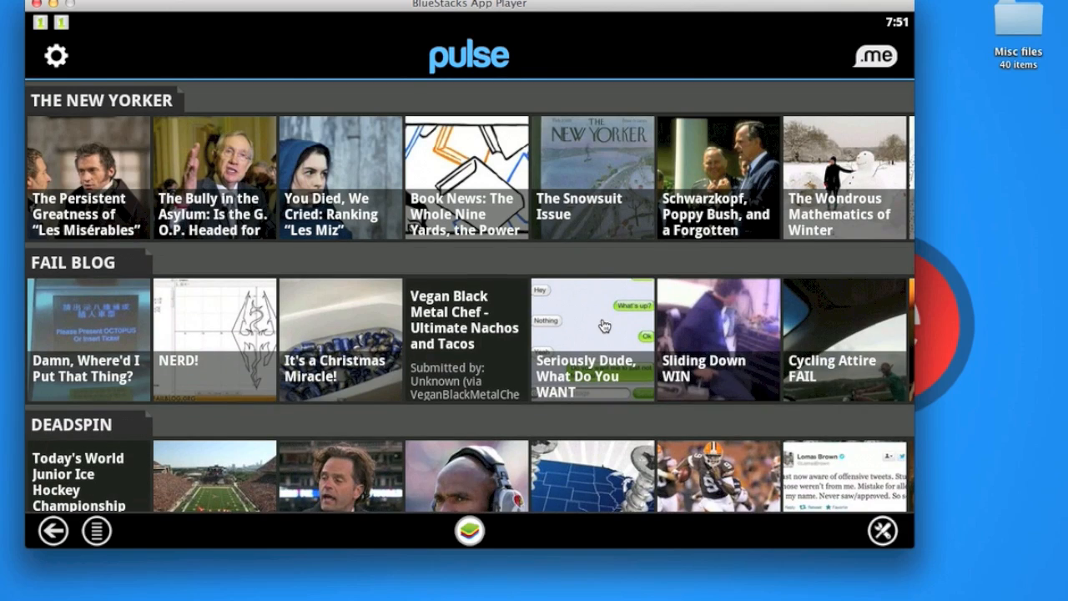
{"action": "scroll", "scroll_direction": "left", "scroll_amount": 3}
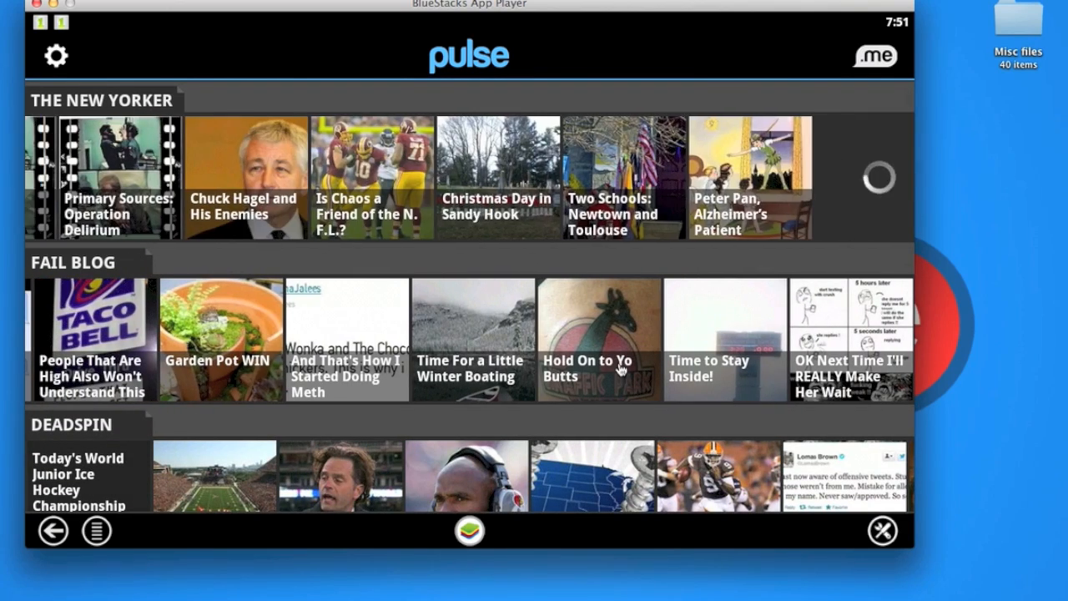
{"action": "scroll", "scroll_direction": "down", "scroll_amount": 3}
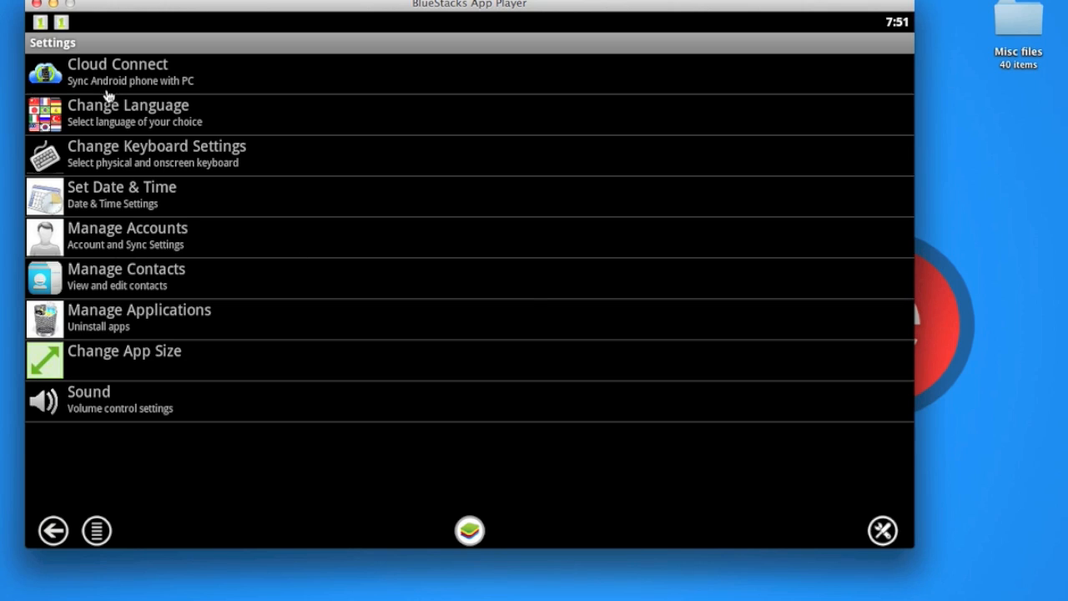
{"action": "mouse_move", "coordinate": [142, 354]}
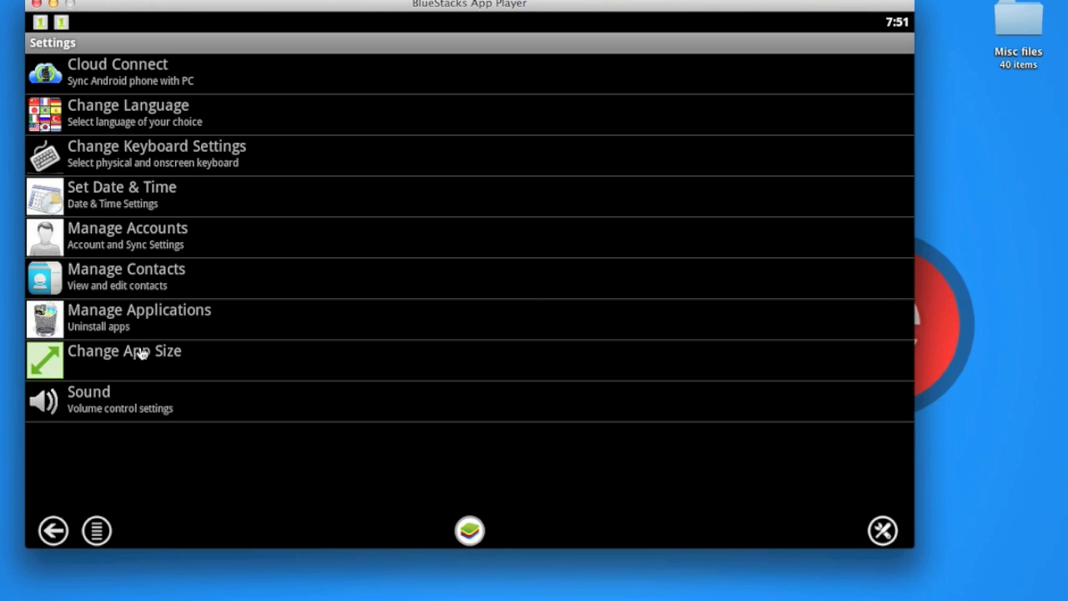
- In Change App Size, delete Pitfall! and start deleting Subway Surf
{"action": "left_click", "coordinate": [124, 351]}
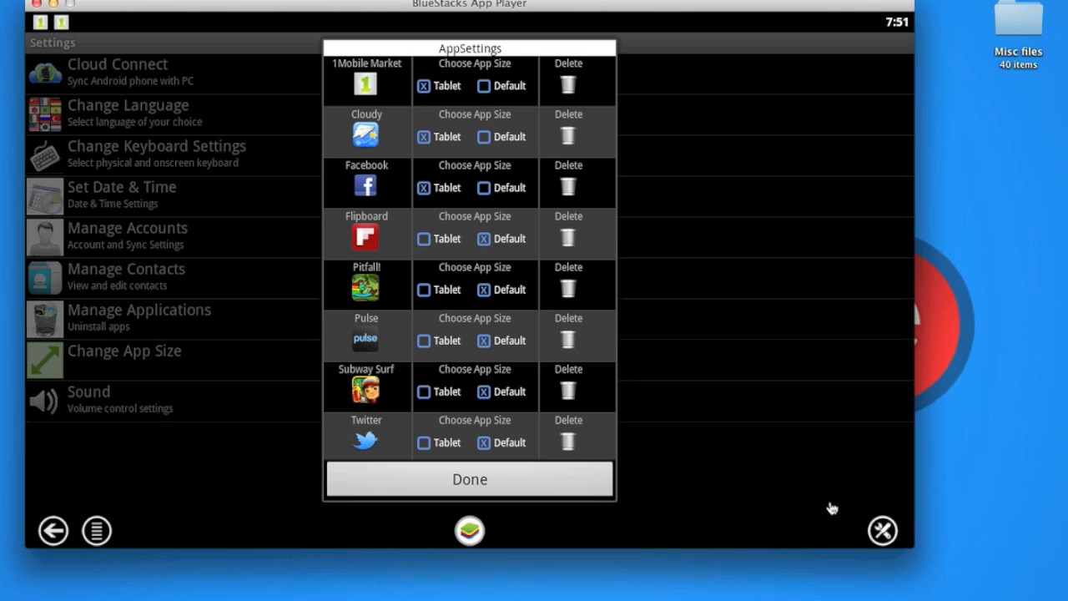
{"action": "mouse_move", "coordinate": [469, 262]}
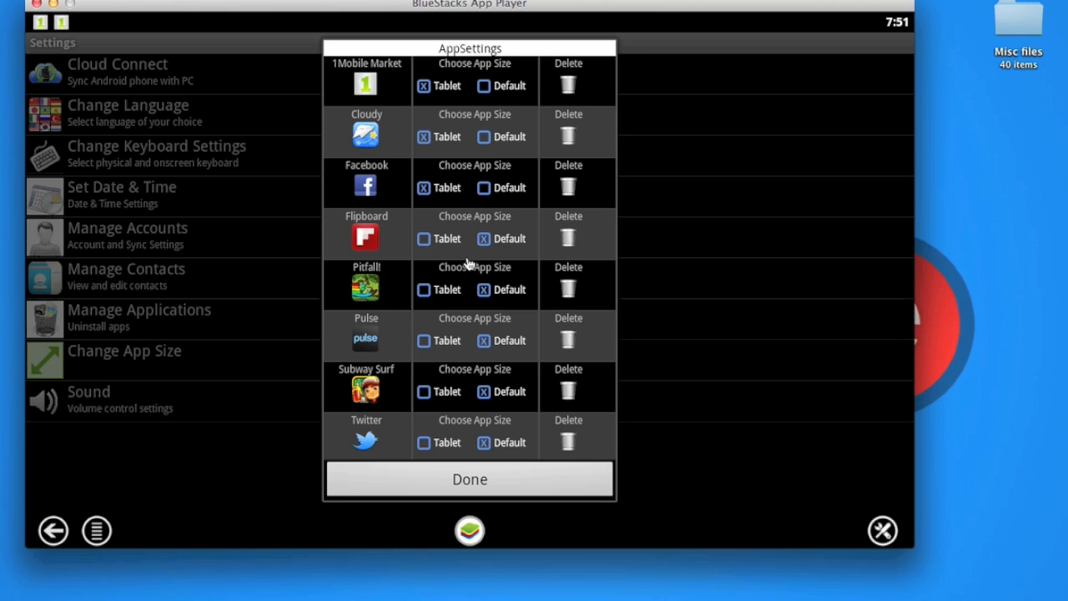
{"action": "mouse_move", "coordinate": [522, 292]}
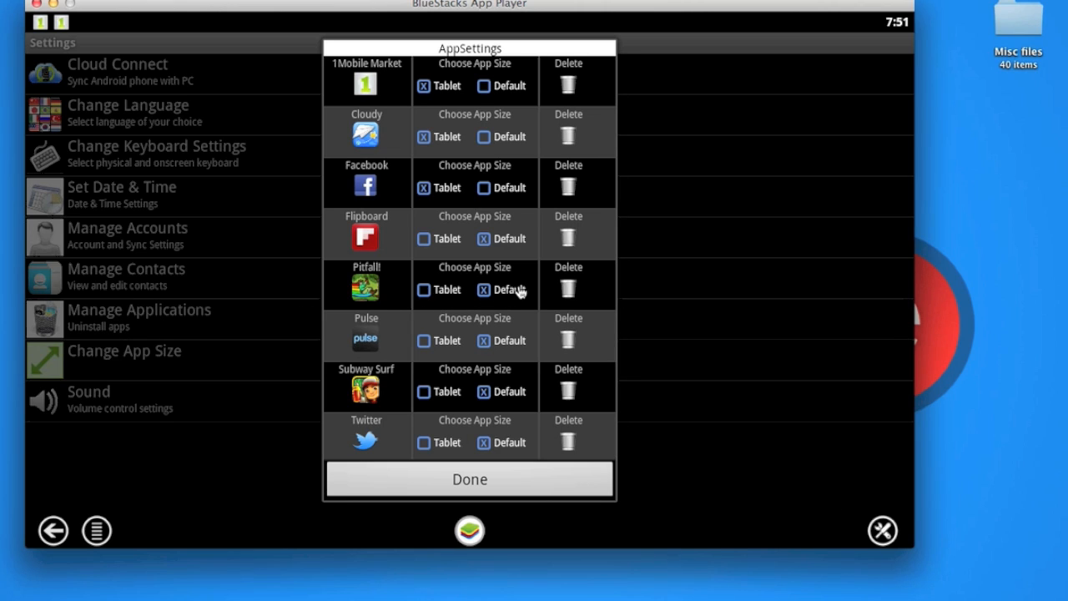
{"action": "left_click", "coordinate": [569, 287]}
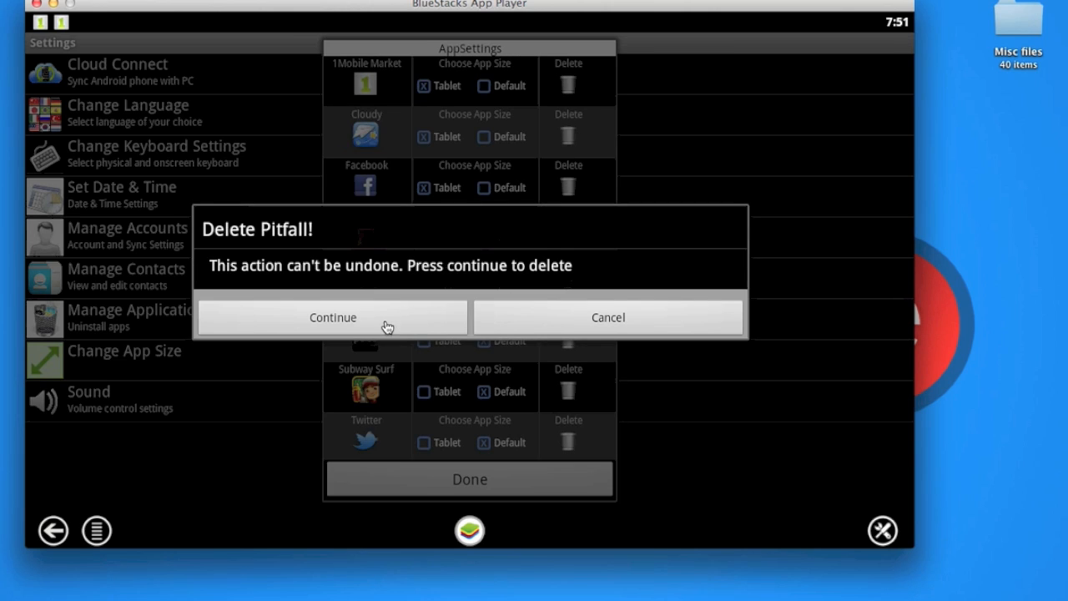
{"action": "left_click", "coordinate": [333, 317]}
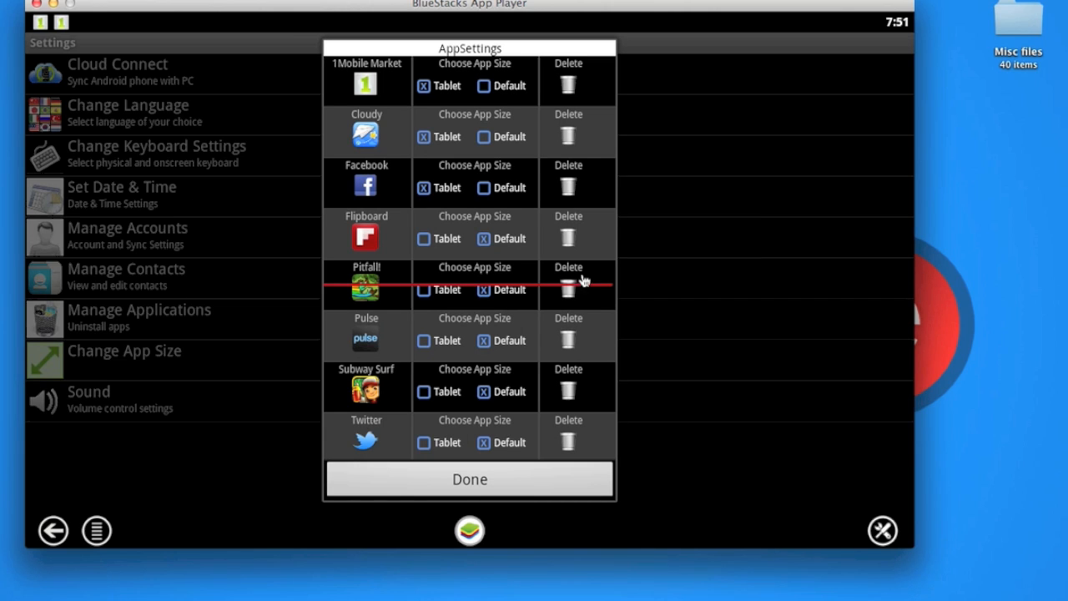
{"action": "mouse_move", "coordinate": [330, 403]}
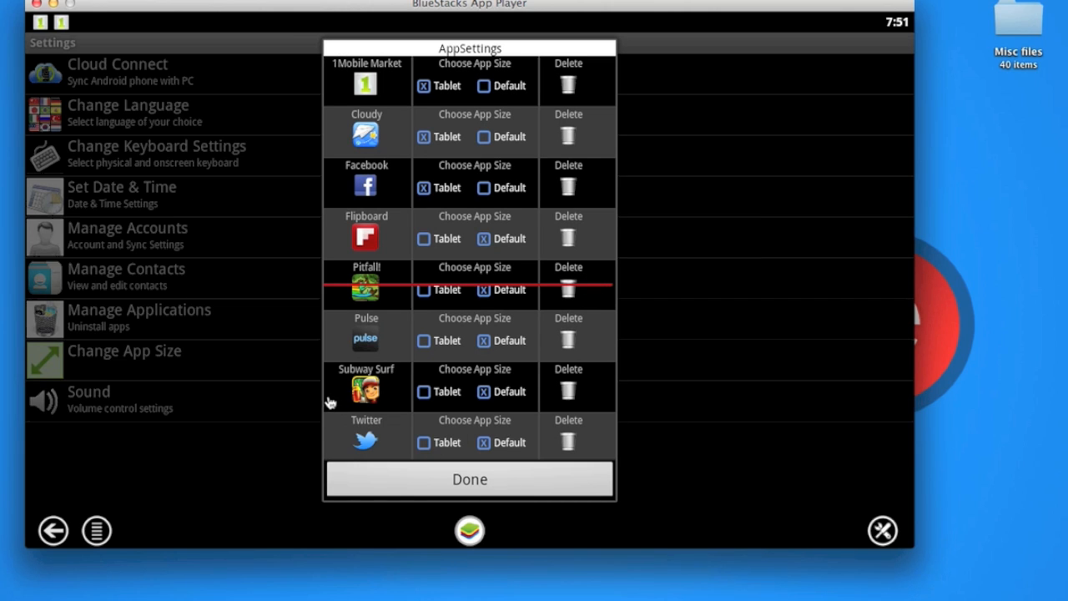
{"action": "left_click", "coordinate": [569, 391]}
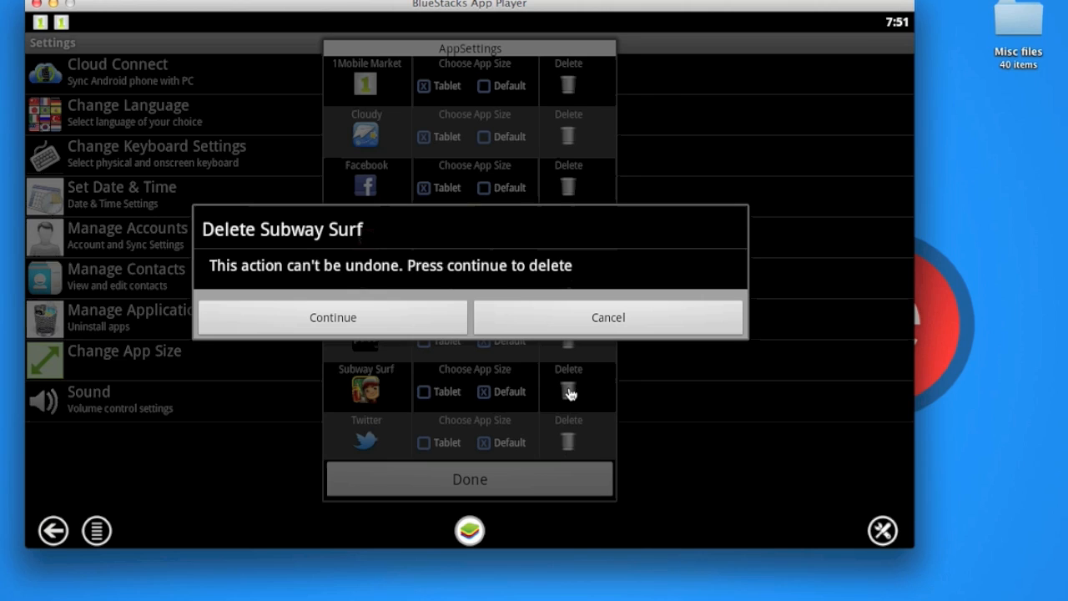
{"action": "mouse_move", "coordinate": [454, 281]}
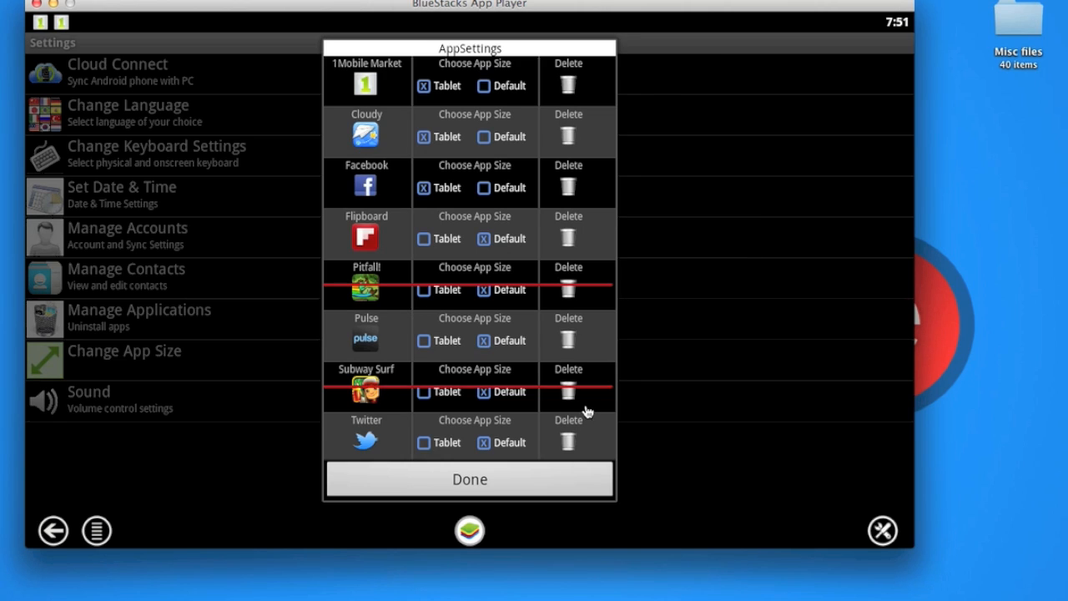
{"action": "mouse_move", "coordinate": [476, 394]}
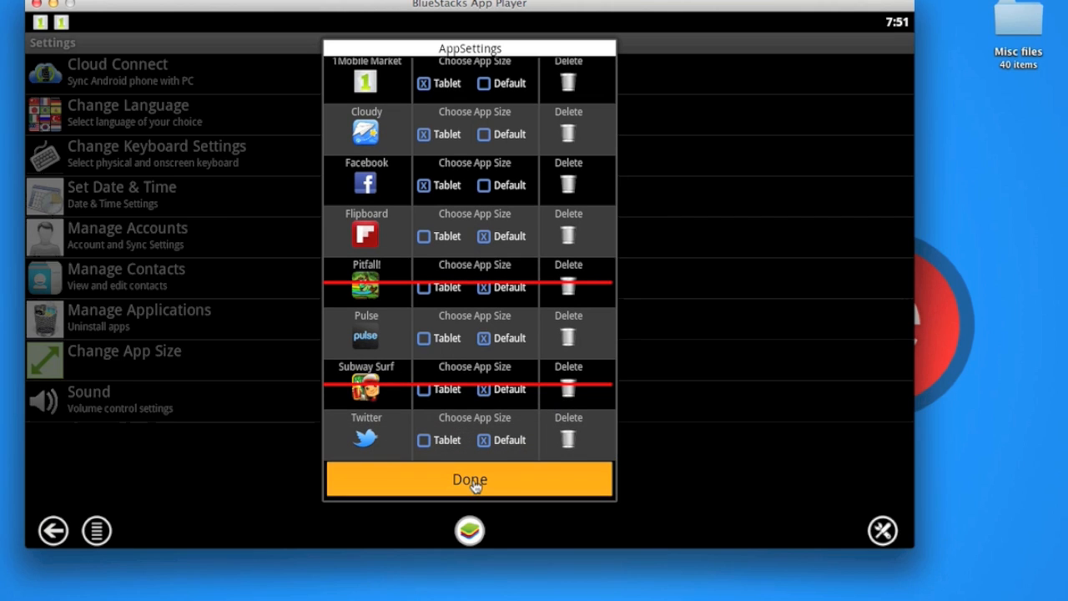
- Confirm the Subway Surf deletion with Done and return to the Settings list
{"action": "left_click", "coordinate": [469, 479]}
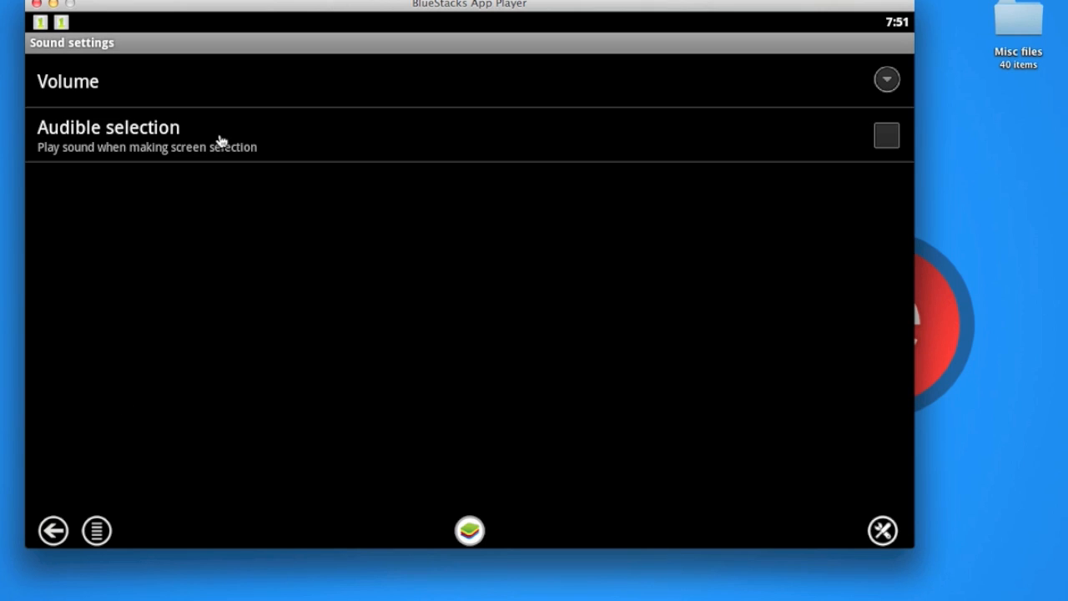
{"action": "mouse_move", "coordinate": [53, 530]}
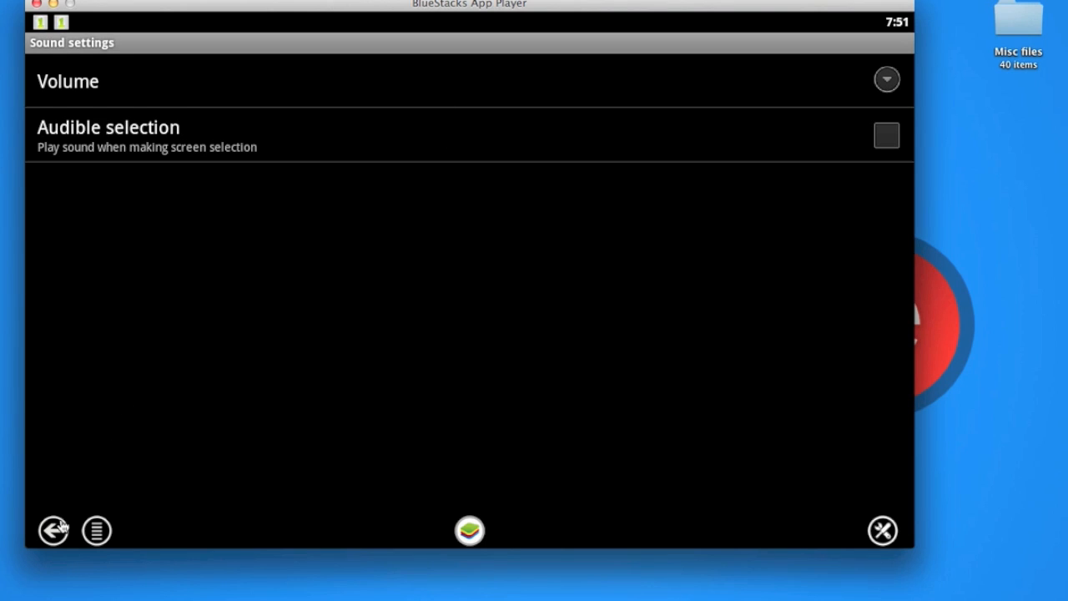
{"action": "left_click", "coordinate": [53, 530]}
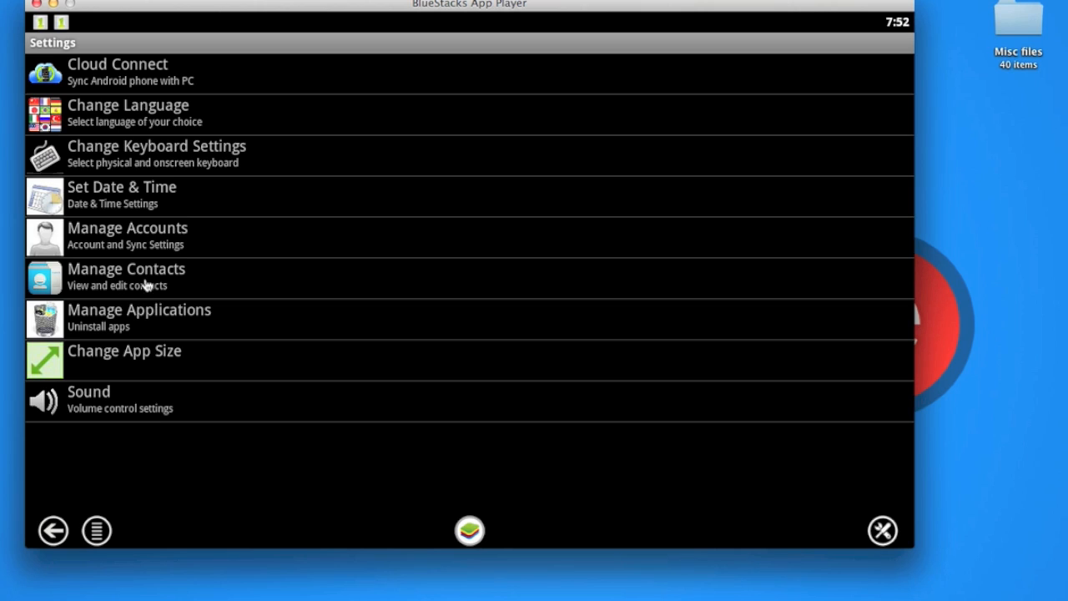
{"action": "mouse_move", "coordinate": [149, 259]}
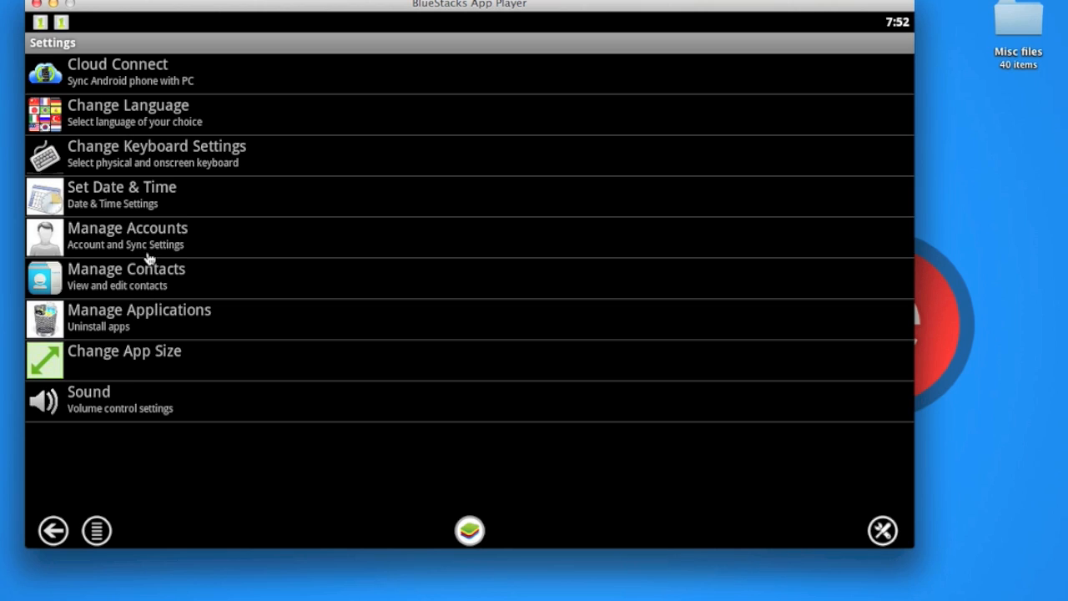
{"action": "mouse_move", "coordinate": [123, 197]}
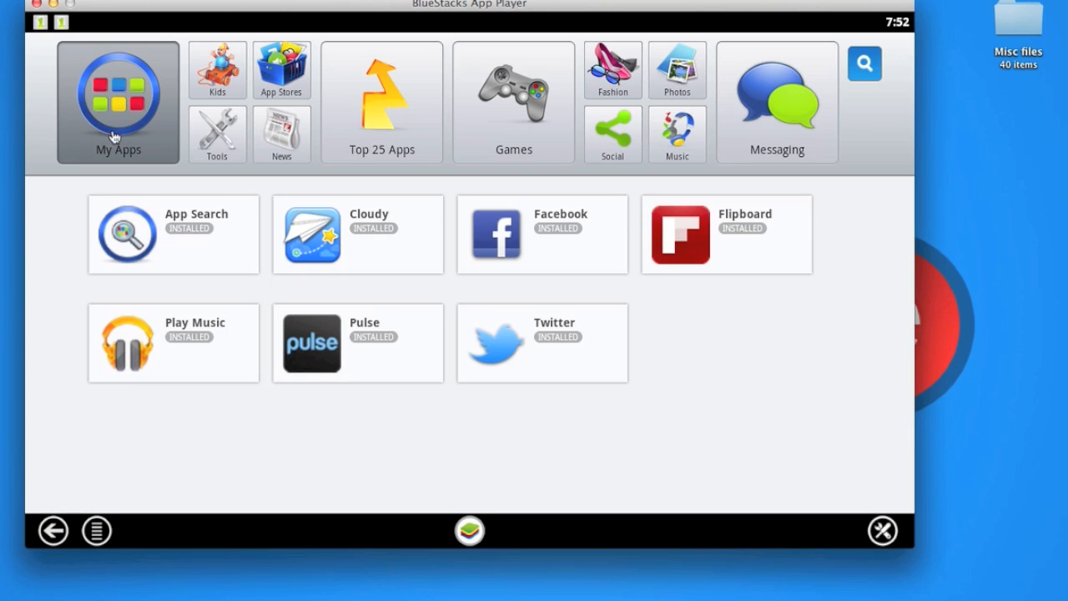
{"action": "mouse_move", "coordinate": [486, 293]}
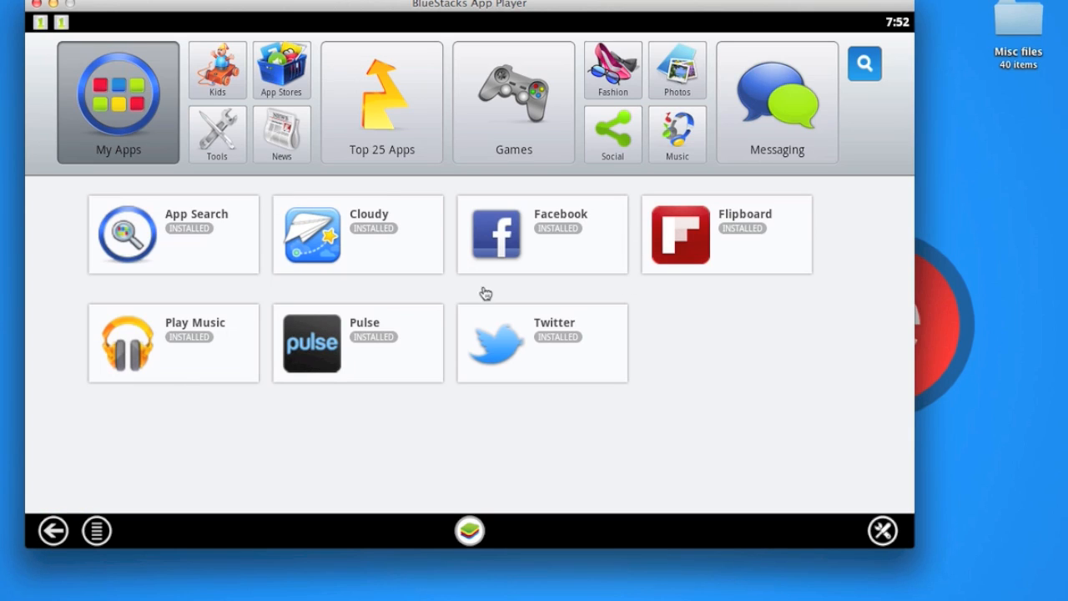
{"action": "mouse_move", "coordinate": [806, 341]}
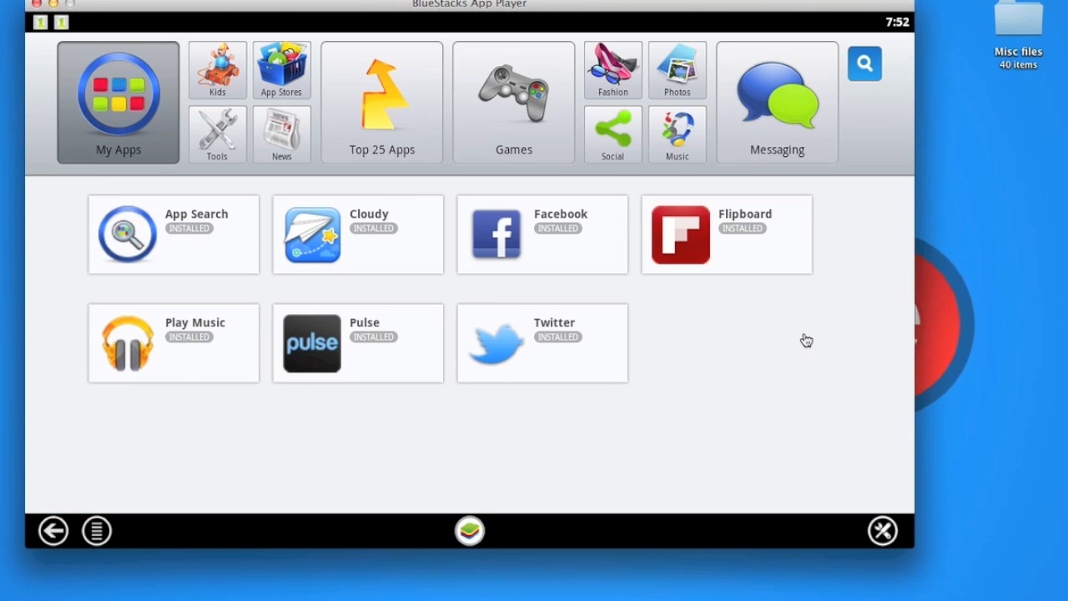
{"action": "mouse_move", "coordinate": [719, 351]}
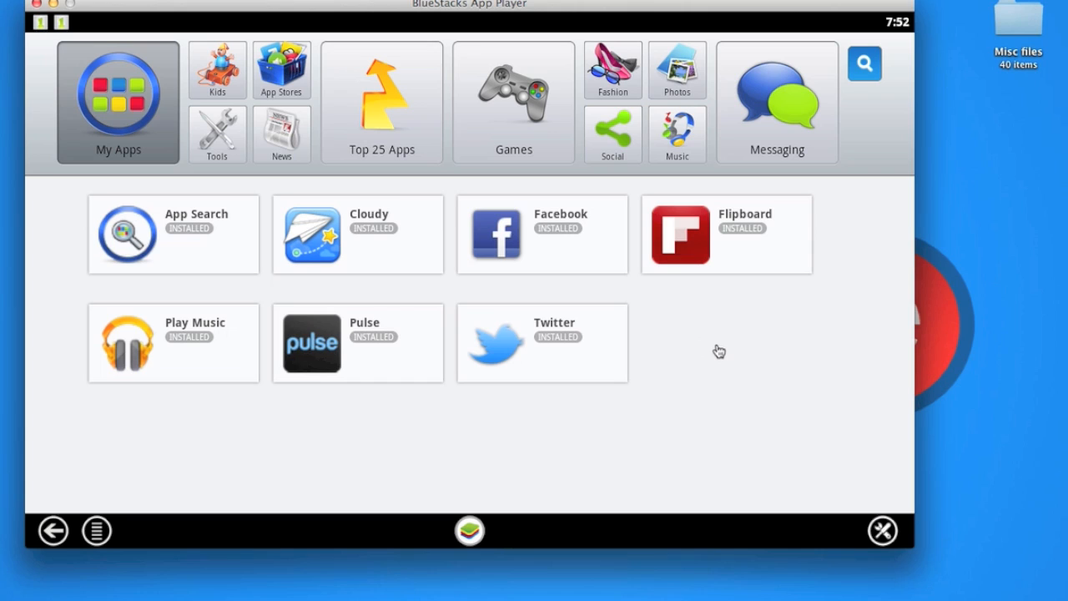
{"action": "mouse_move", "coordinate": [597, 308]}
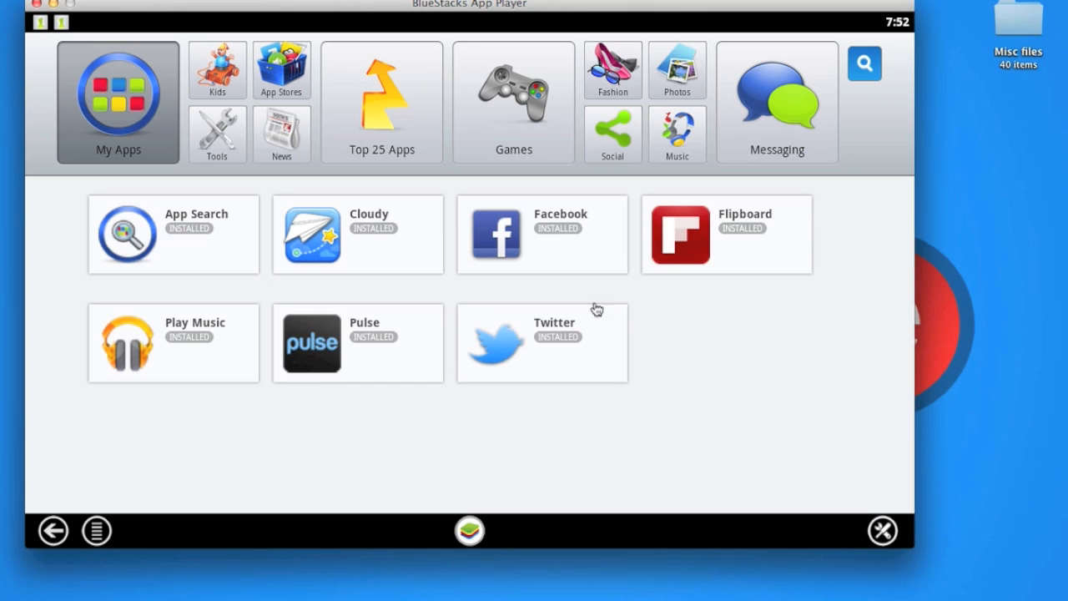
{"action": "mouse_move", "coordinate": [774, 348]}
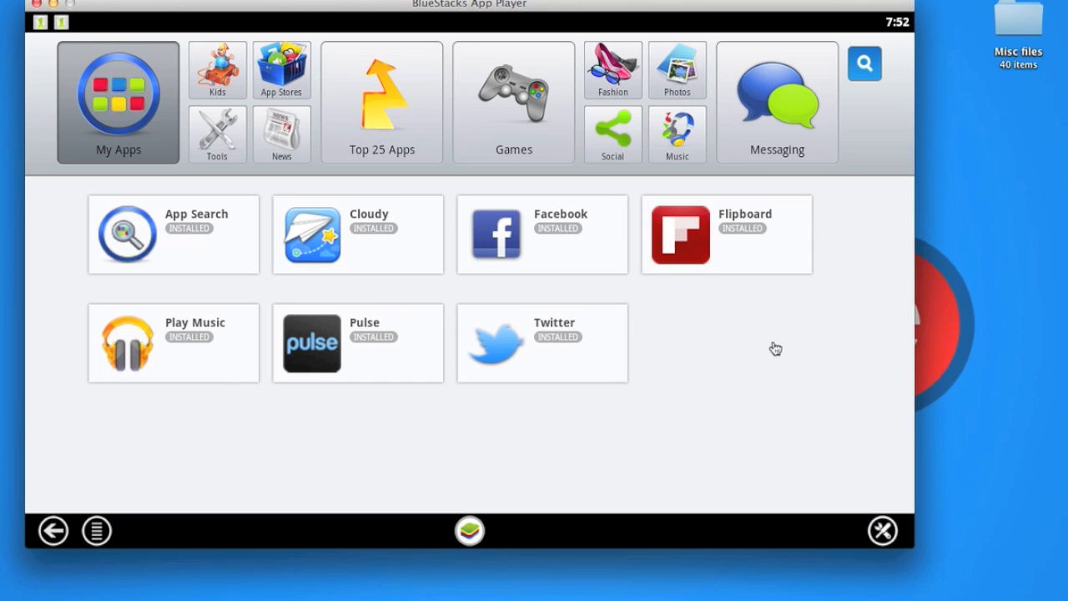
{"action": "mouse_move", "coordinate": [301, 420]}
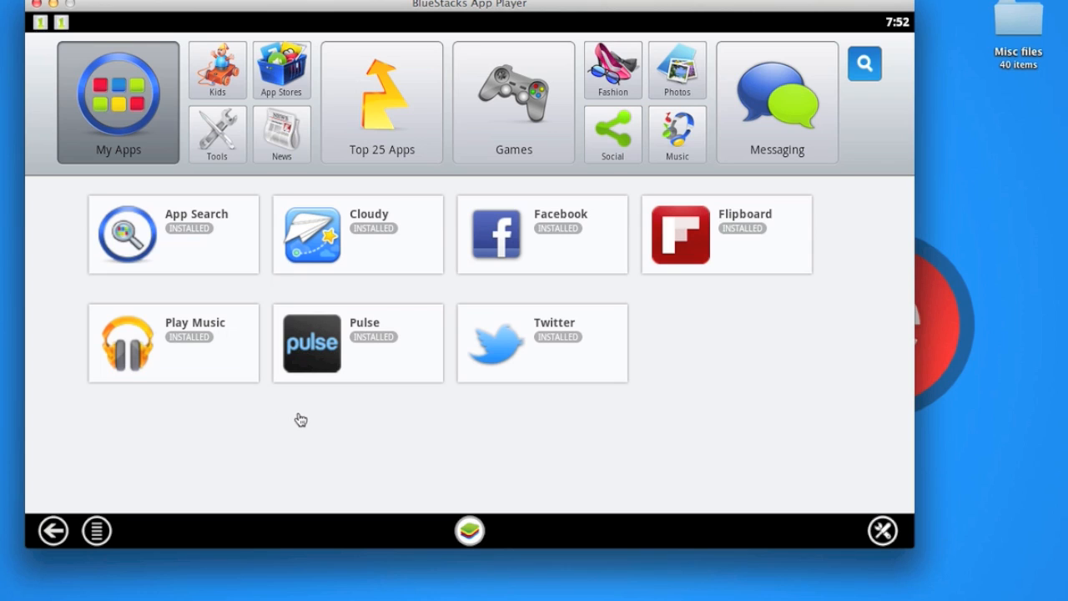
{"action": "mouse_move", "coordinate": [320, 384]}
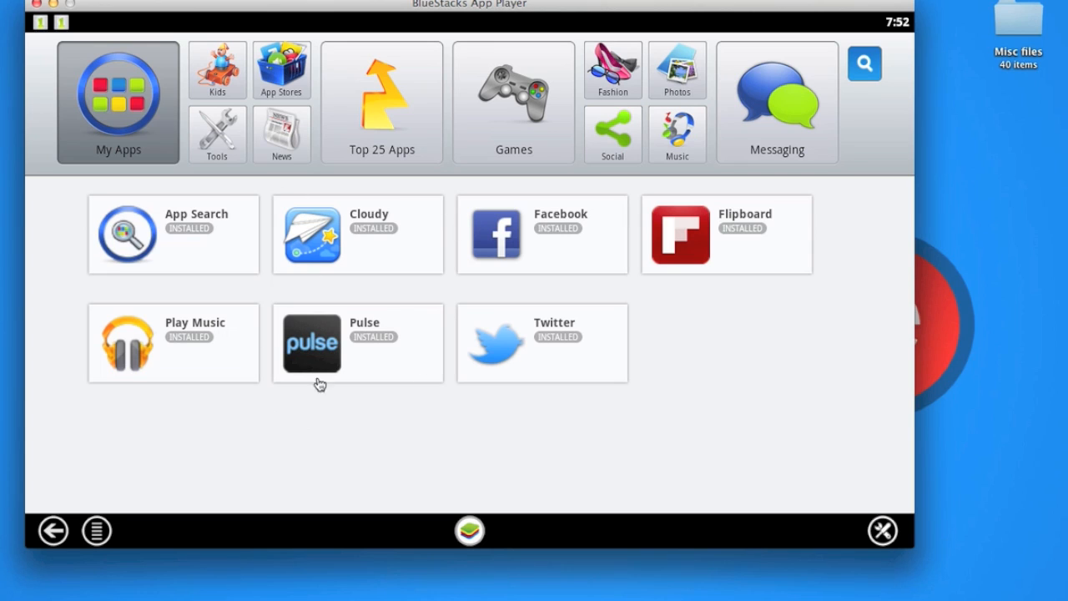
{"action": "mouse_move", "coordinate": [534, 290]}
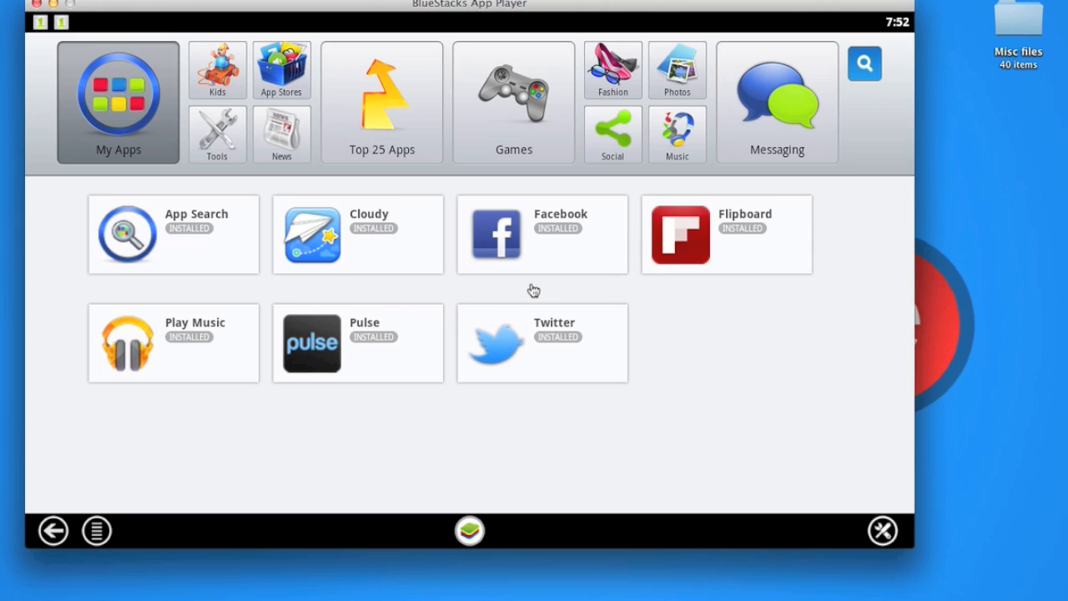
{"action": "mouse_move", "coordinate": [264, 296]}
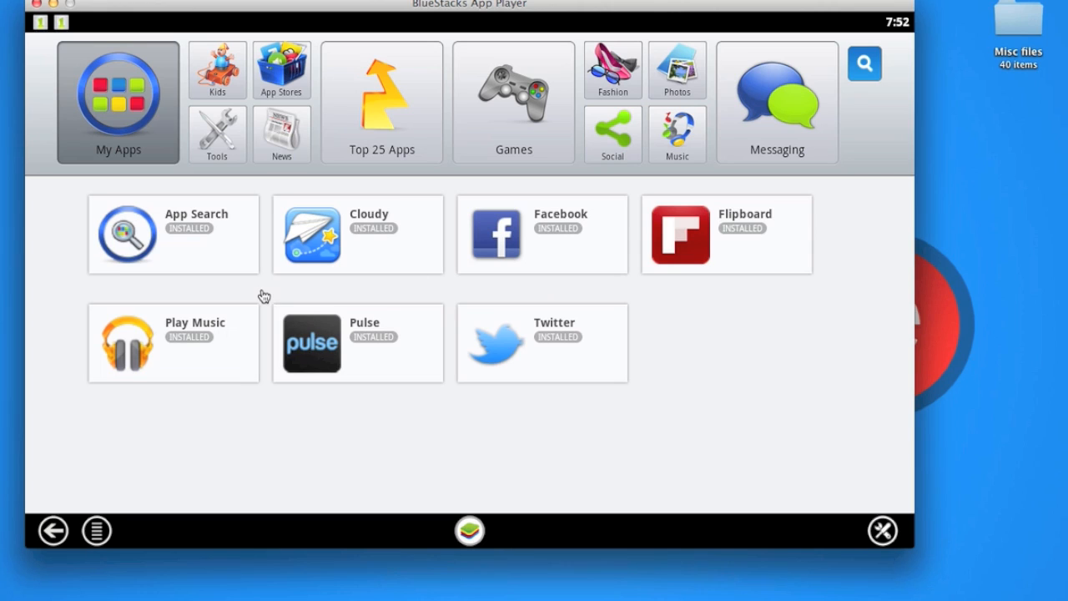
{"action": "mouse_move", "coordinate": [342, 286]}
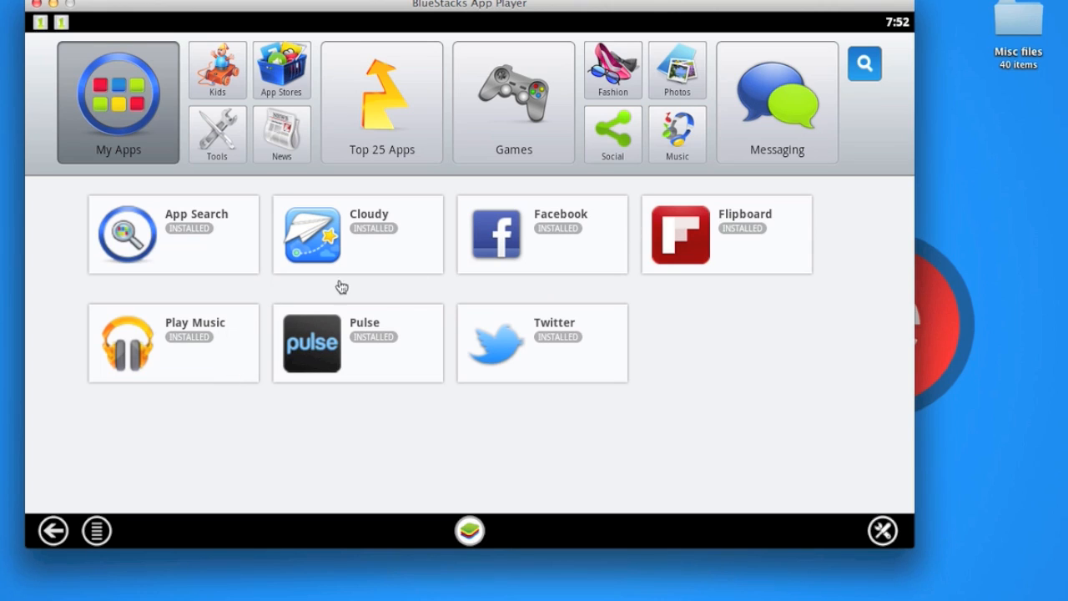
{"action": "mouse_move", "coordinate": [655, 307]}
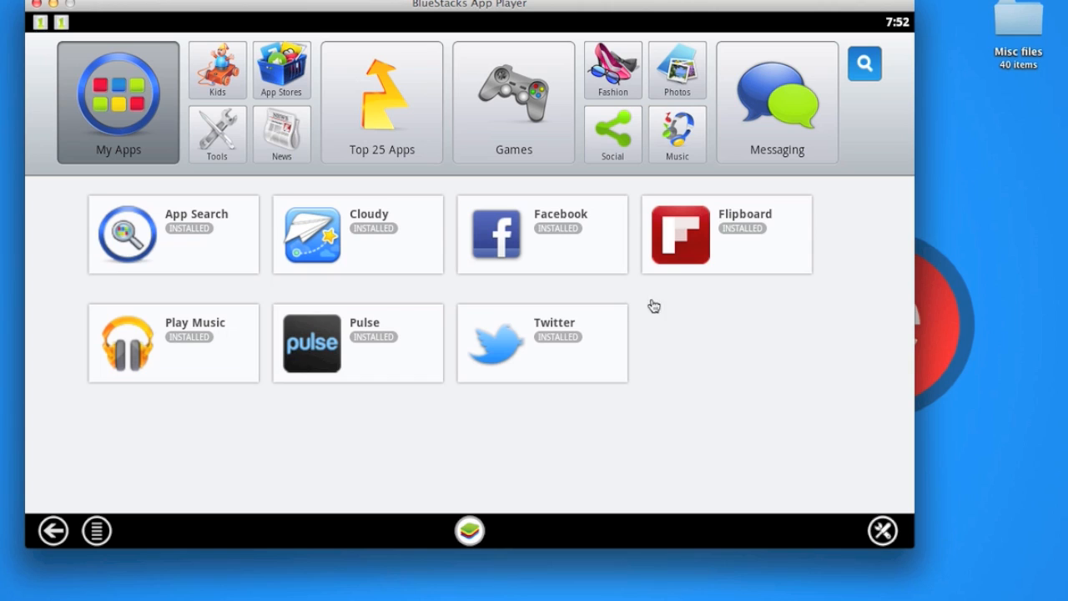
{"action": "mouse_move", "coordinate": [507, 325]}
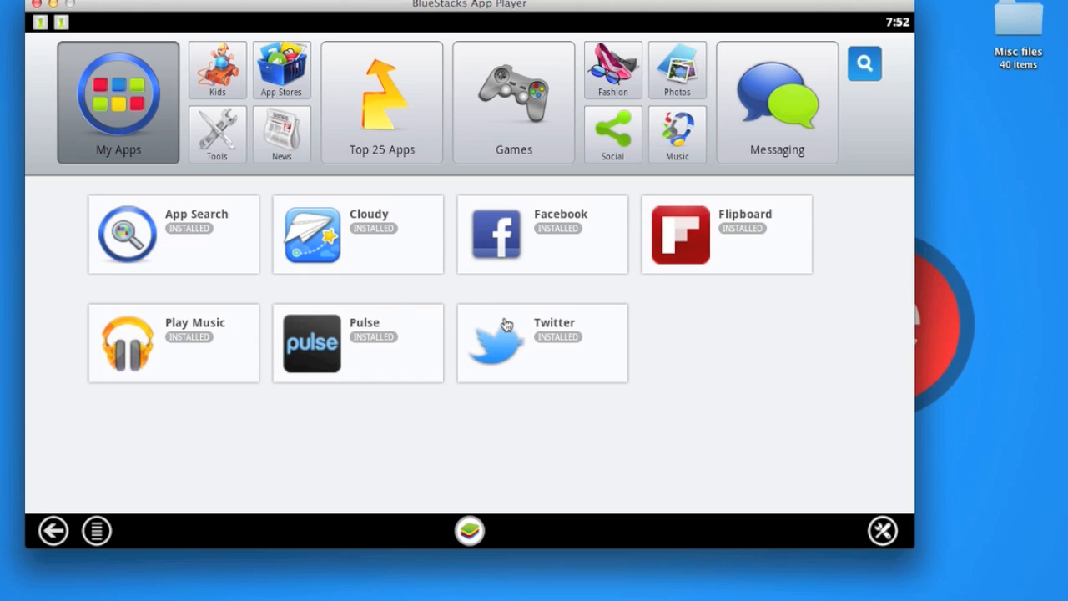
{"action": "mouse_move", "coordinate": [199, 362]}
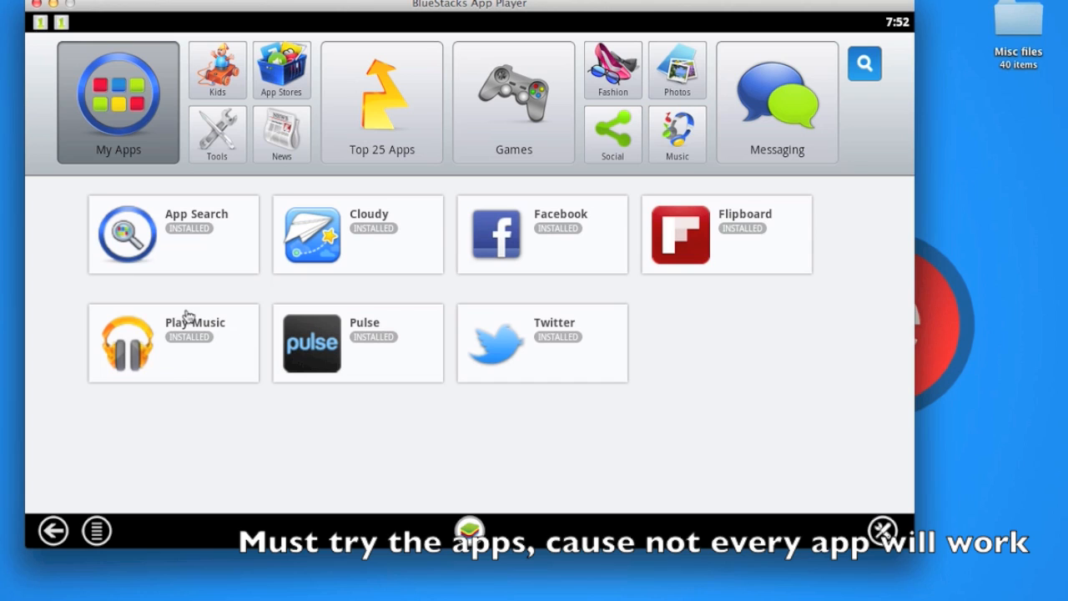
{"action": "mouse_move", "coordinate": [565, 322]}
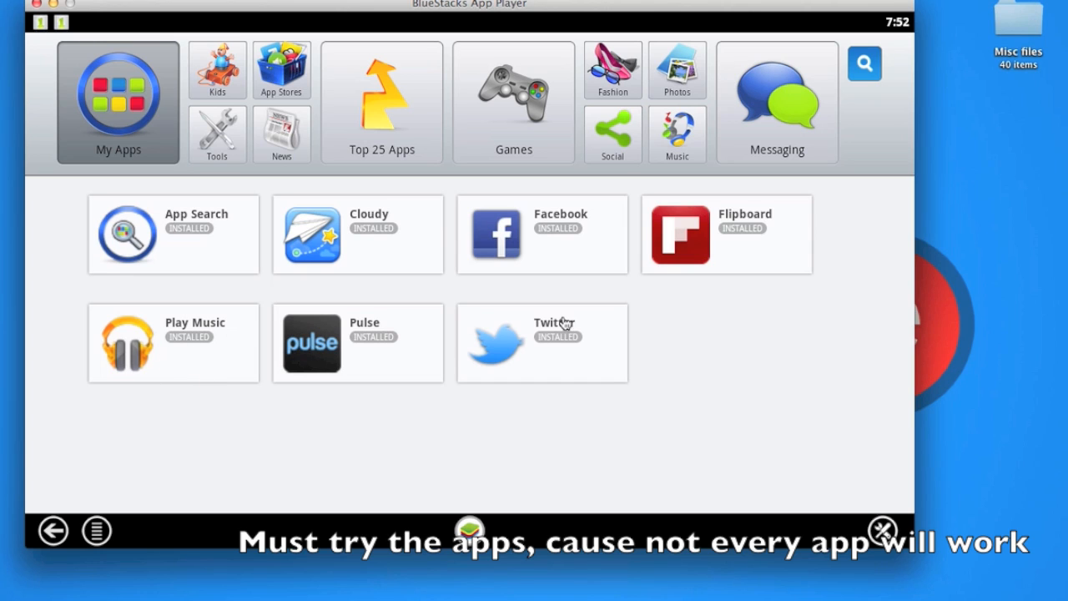
{"action": "mouse_move", "coordinate": [172, 354]}
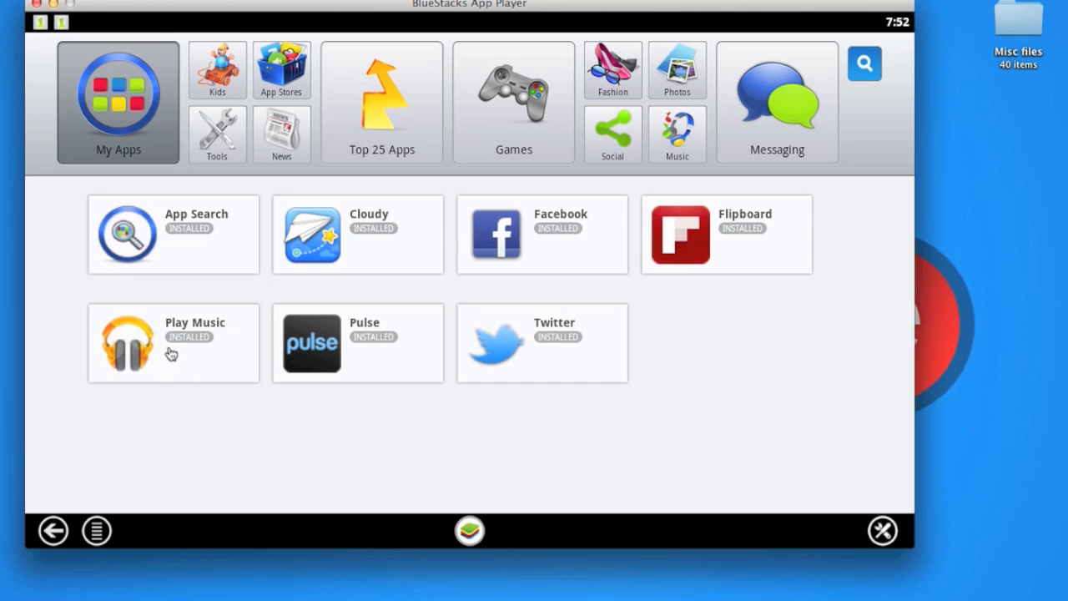
{"action": "mouse_move", "coordinate": [697, 236]}
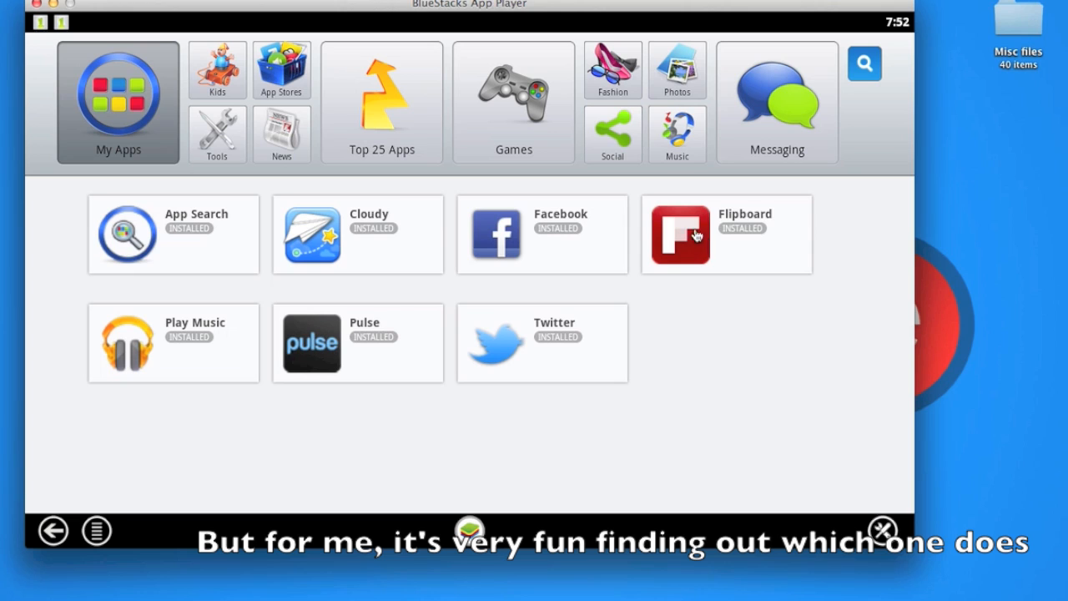
{"action": "mouse_move", "coordinate": [457, 390]}
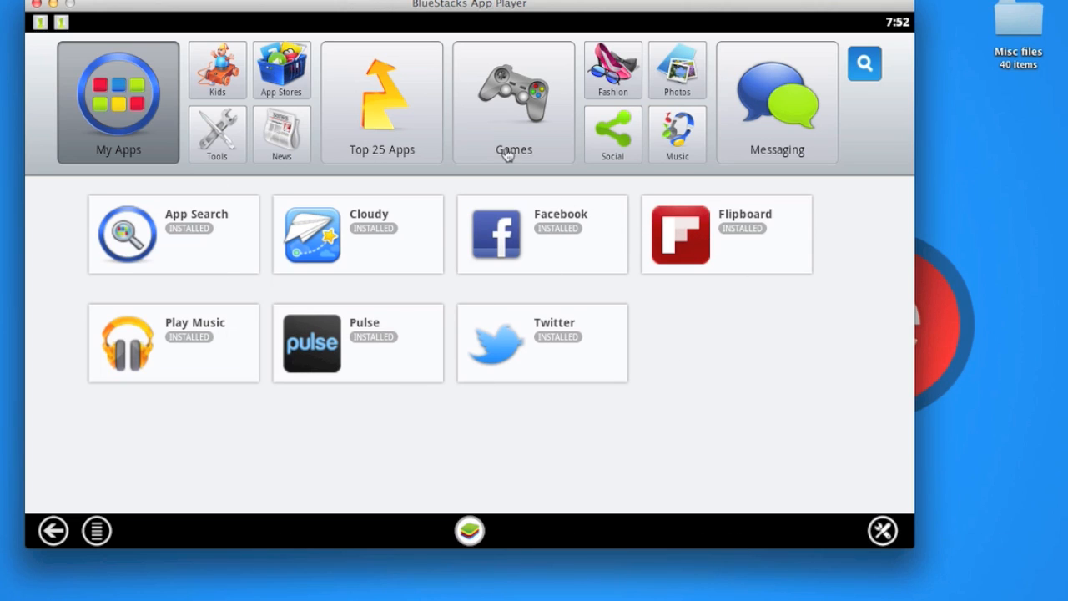
{"action": "mouse_move", "coordinate": [687, 415]}
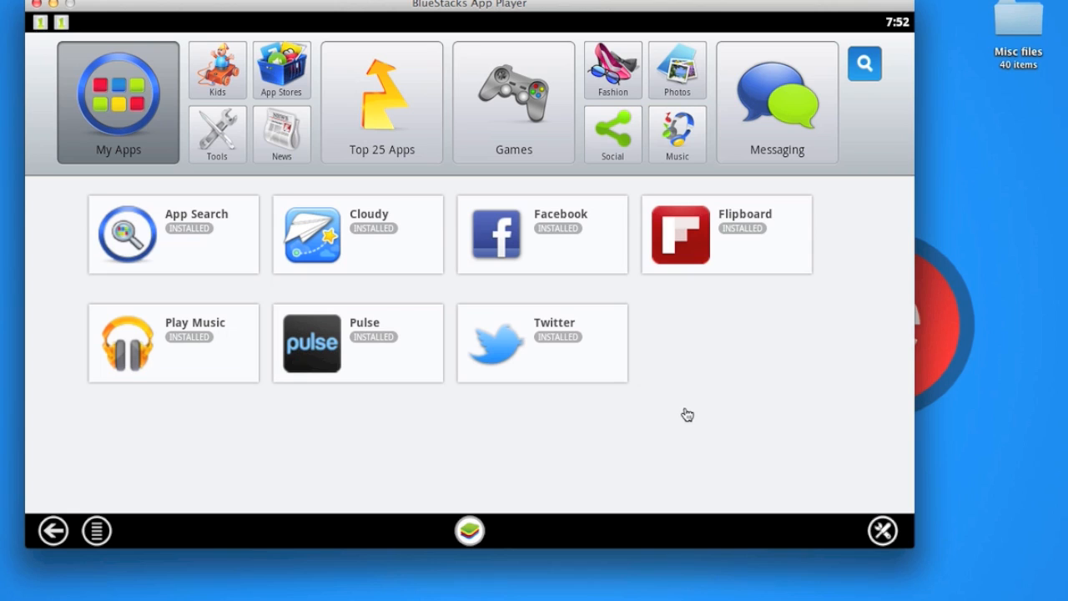
{"action": "mouse_move", "coordinate": [474, 307]}
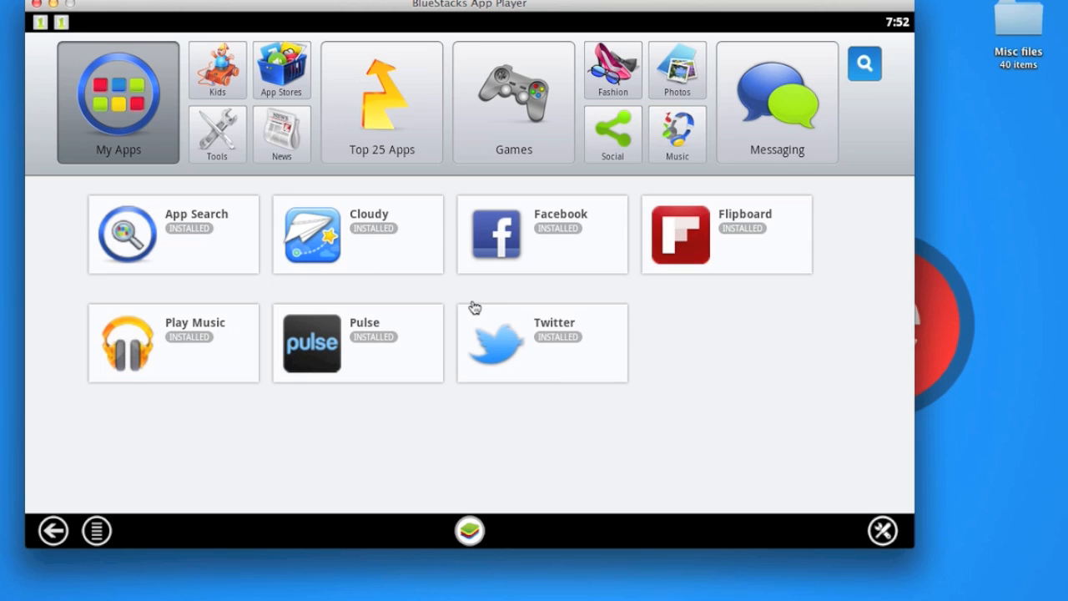